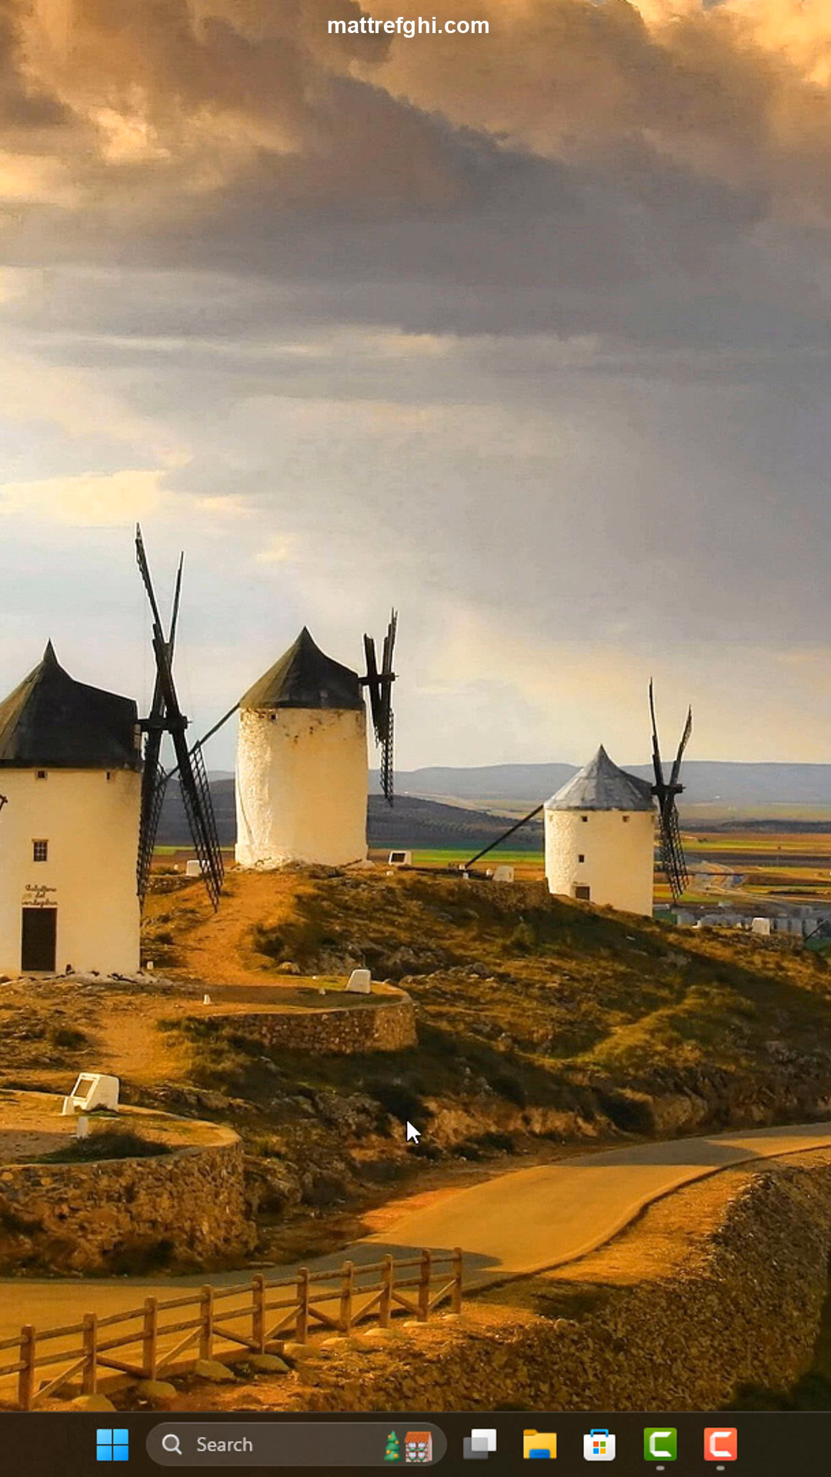
{"action": "mouse_move", "coordinate": [312, 1355]}
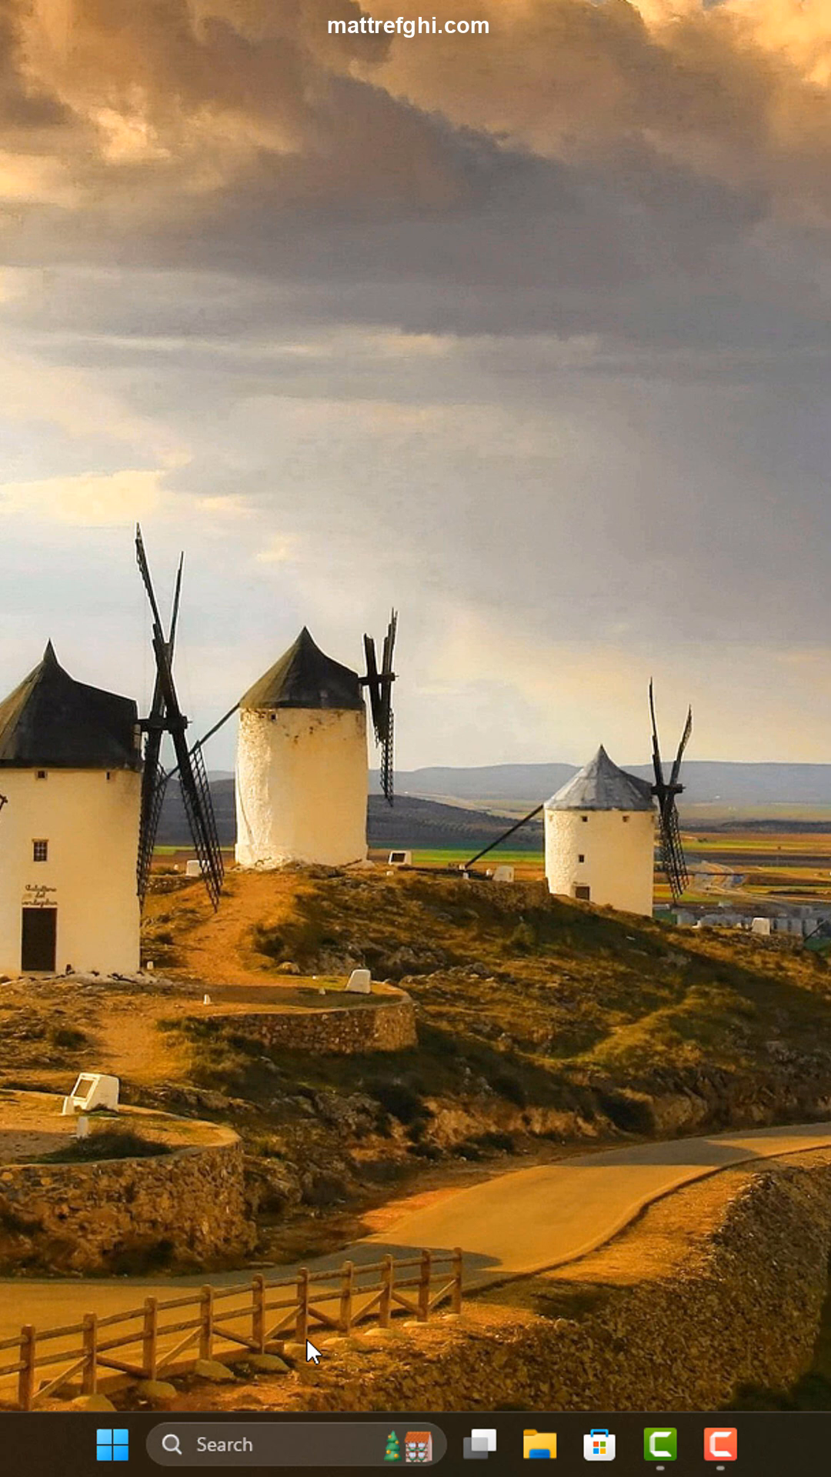
{"action": "mouse_move", "coordinate": [322, 1354]}
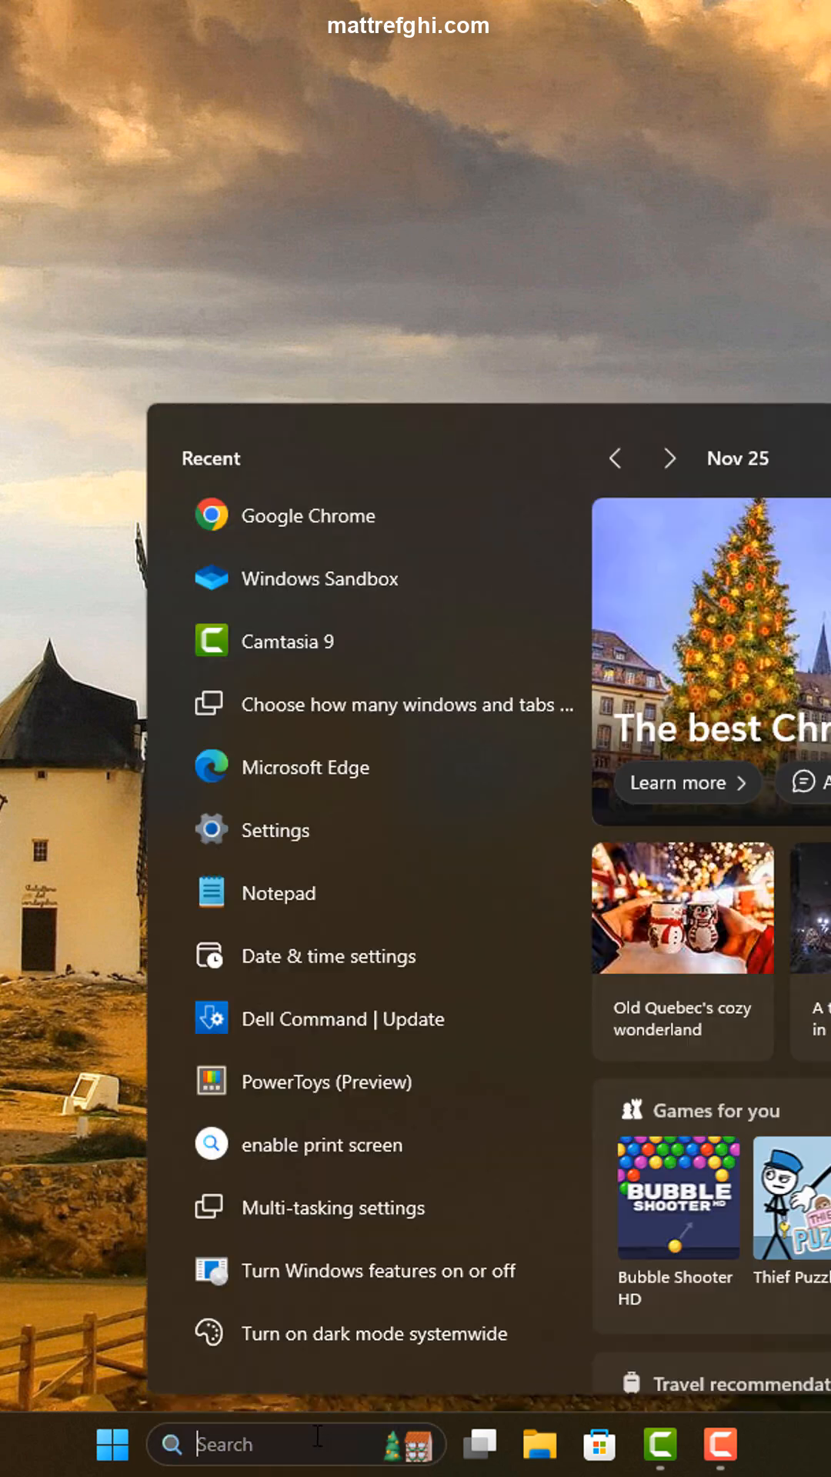
Type 'notepad' while the search panel is dismissed and the windmill desktop shows.
{"action": "type", "text": "notepad"}
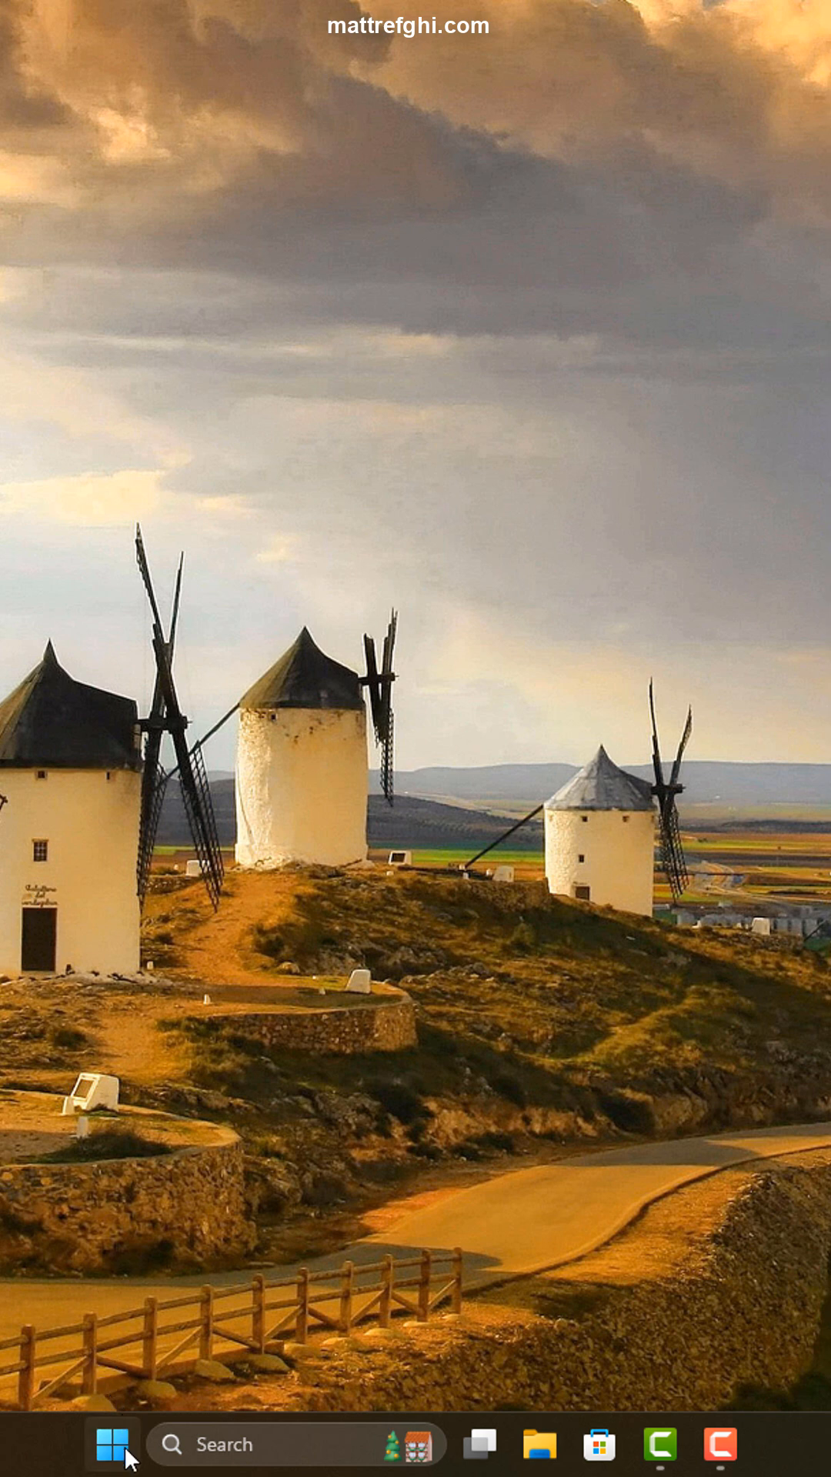
{"action": "left_click", "coordinate": [111, 1444]}
{"action": "type", "text": "n"}
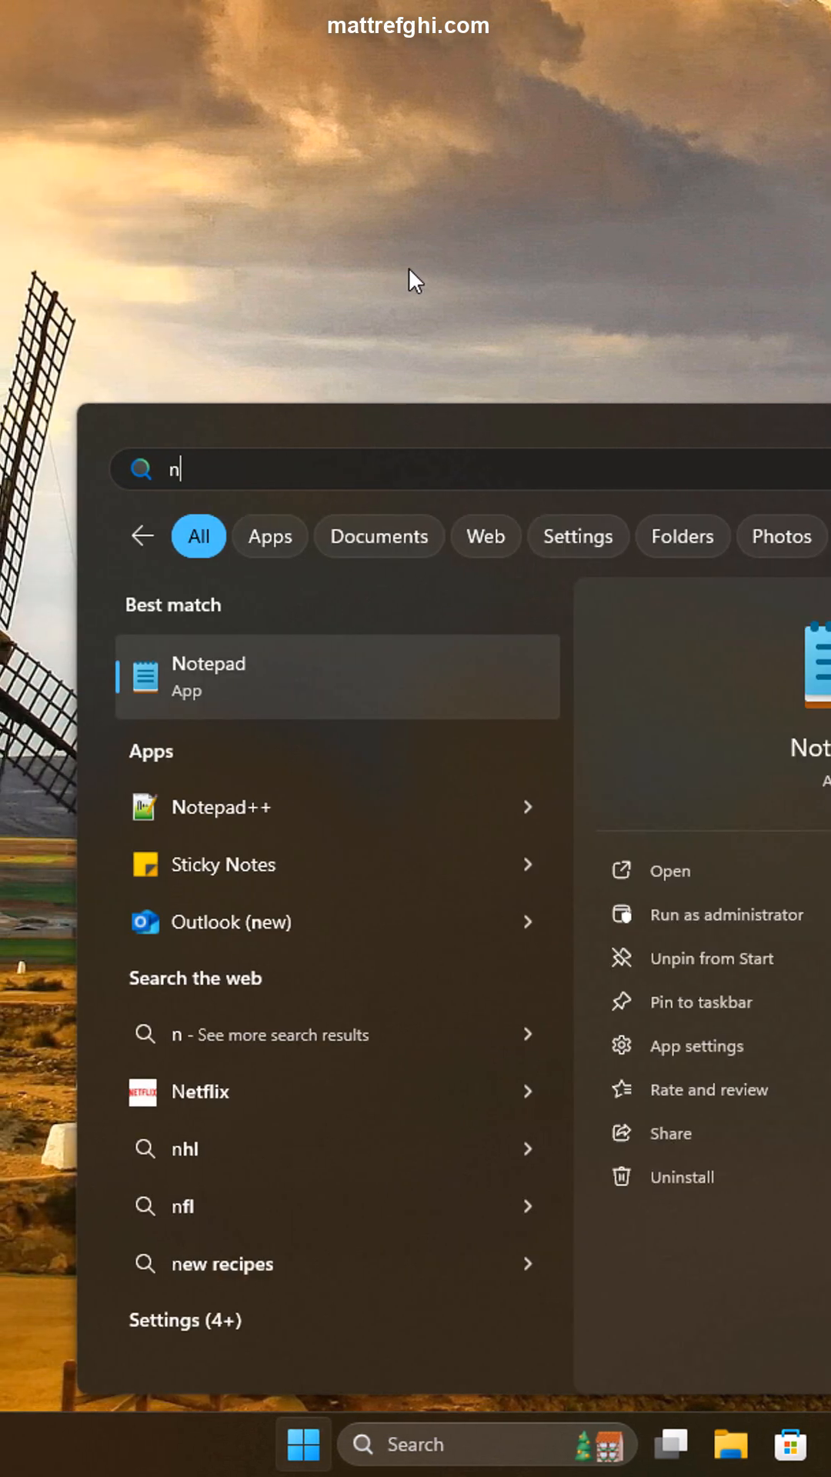
{"action": "type", "text": "otepad"}
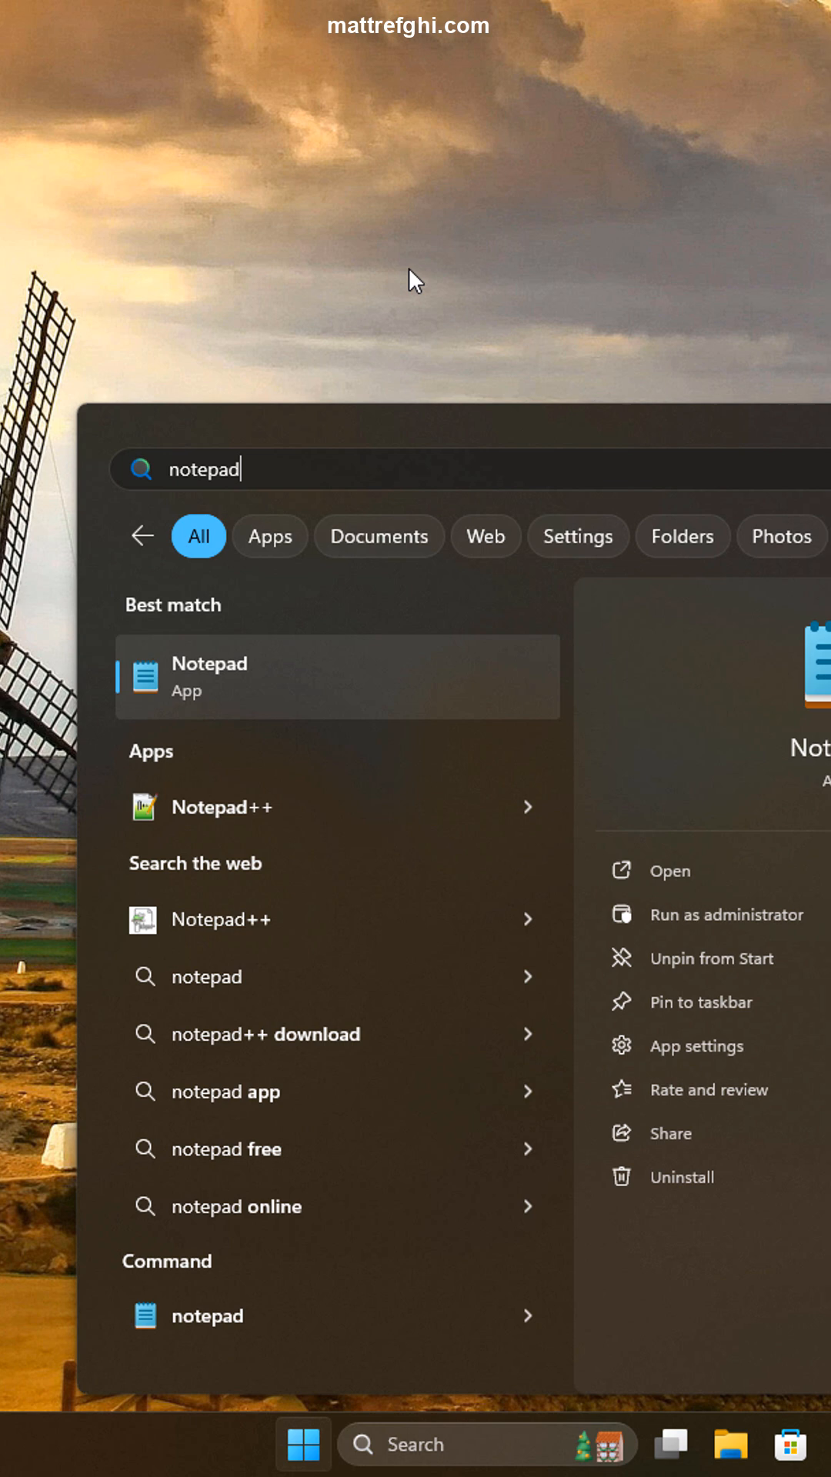
{"action": "mouse_move", "coordinate": [77, 365]}
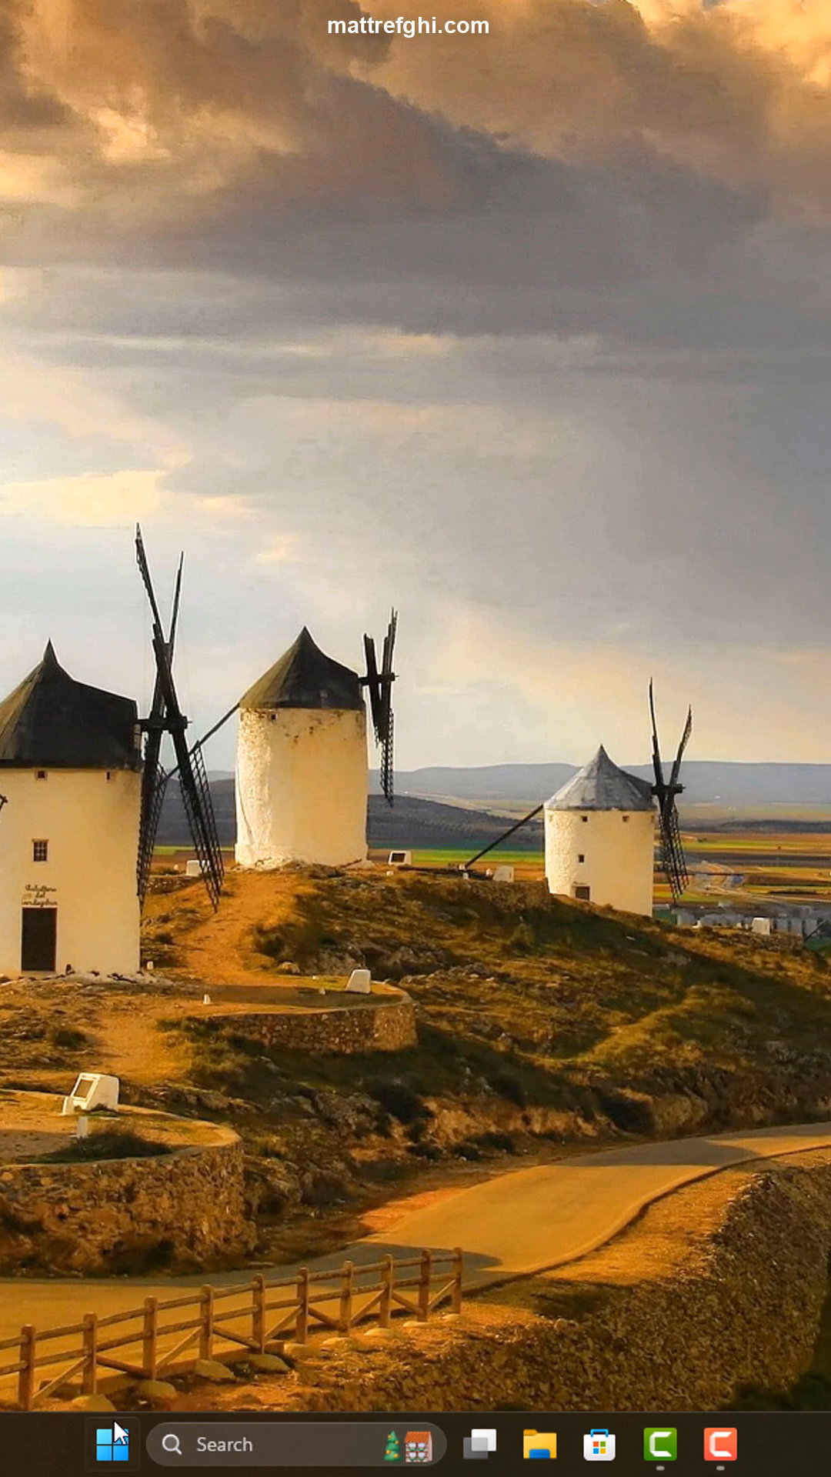
{"action": "mouse_move", "coordinate": [207, 593]}
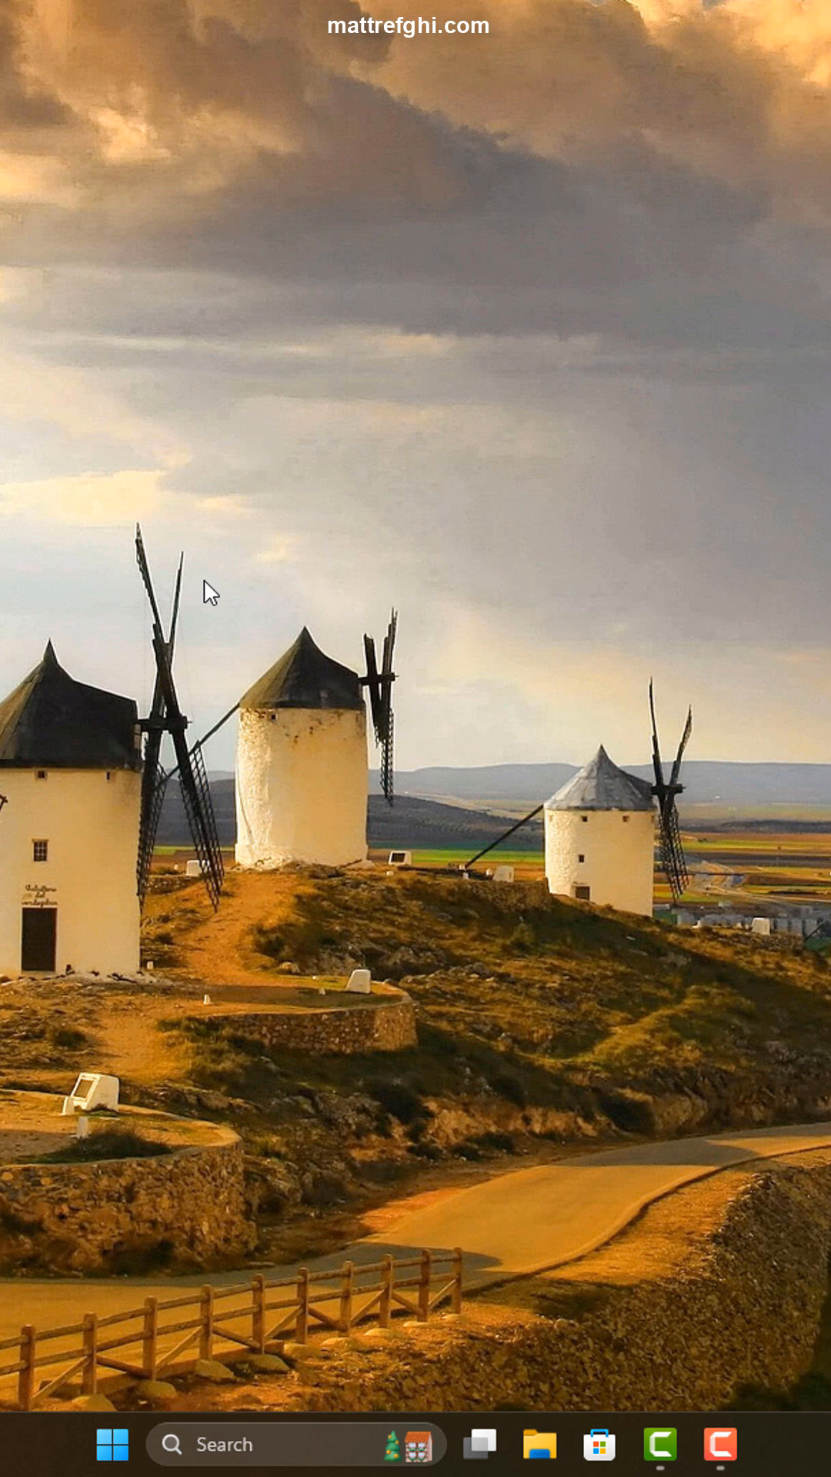
{"action": "type", "text": "ntoepad"}
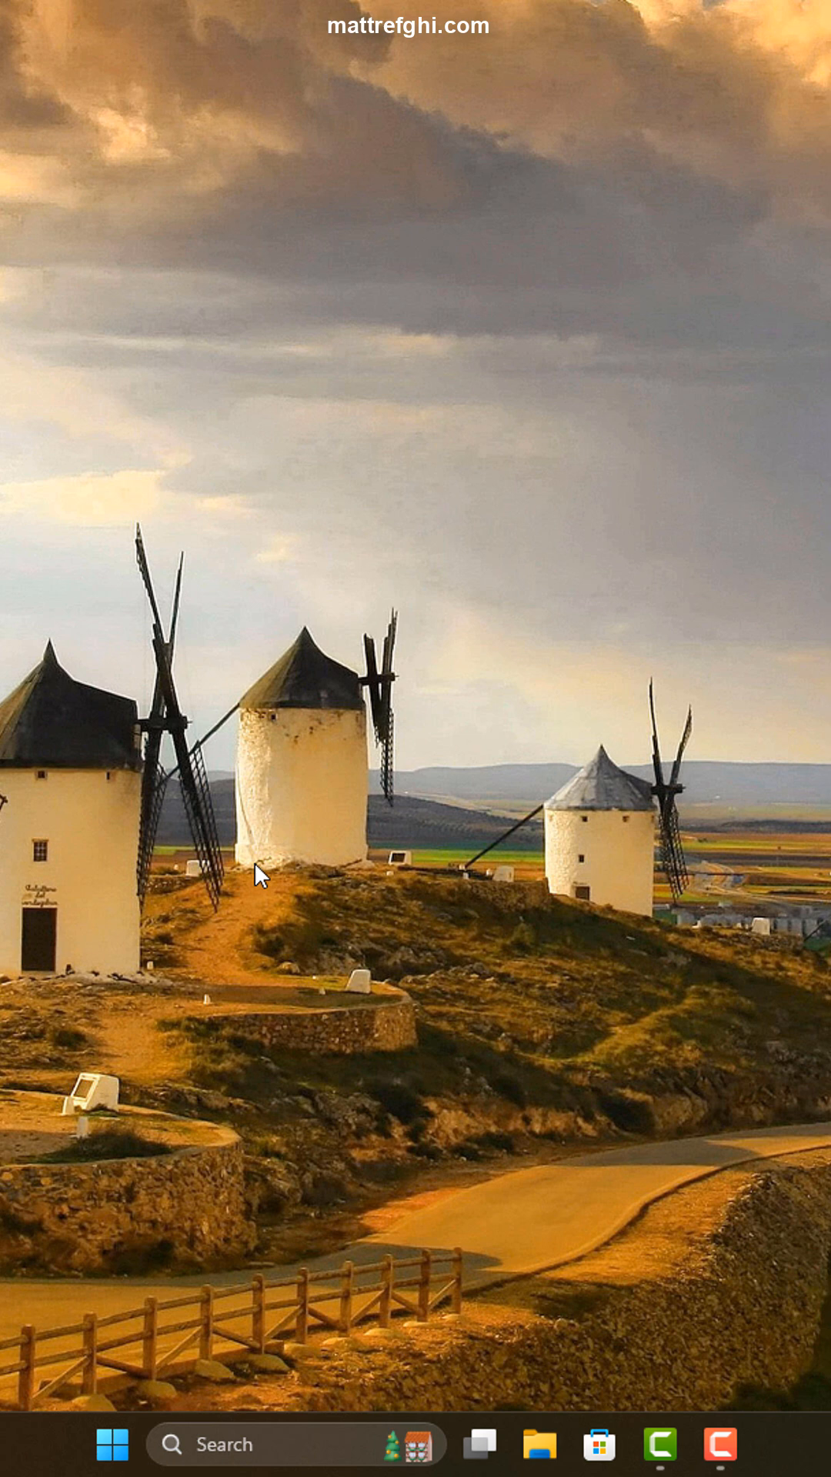
{"action": "mouse_move", "coordinate": [322, 1445]}
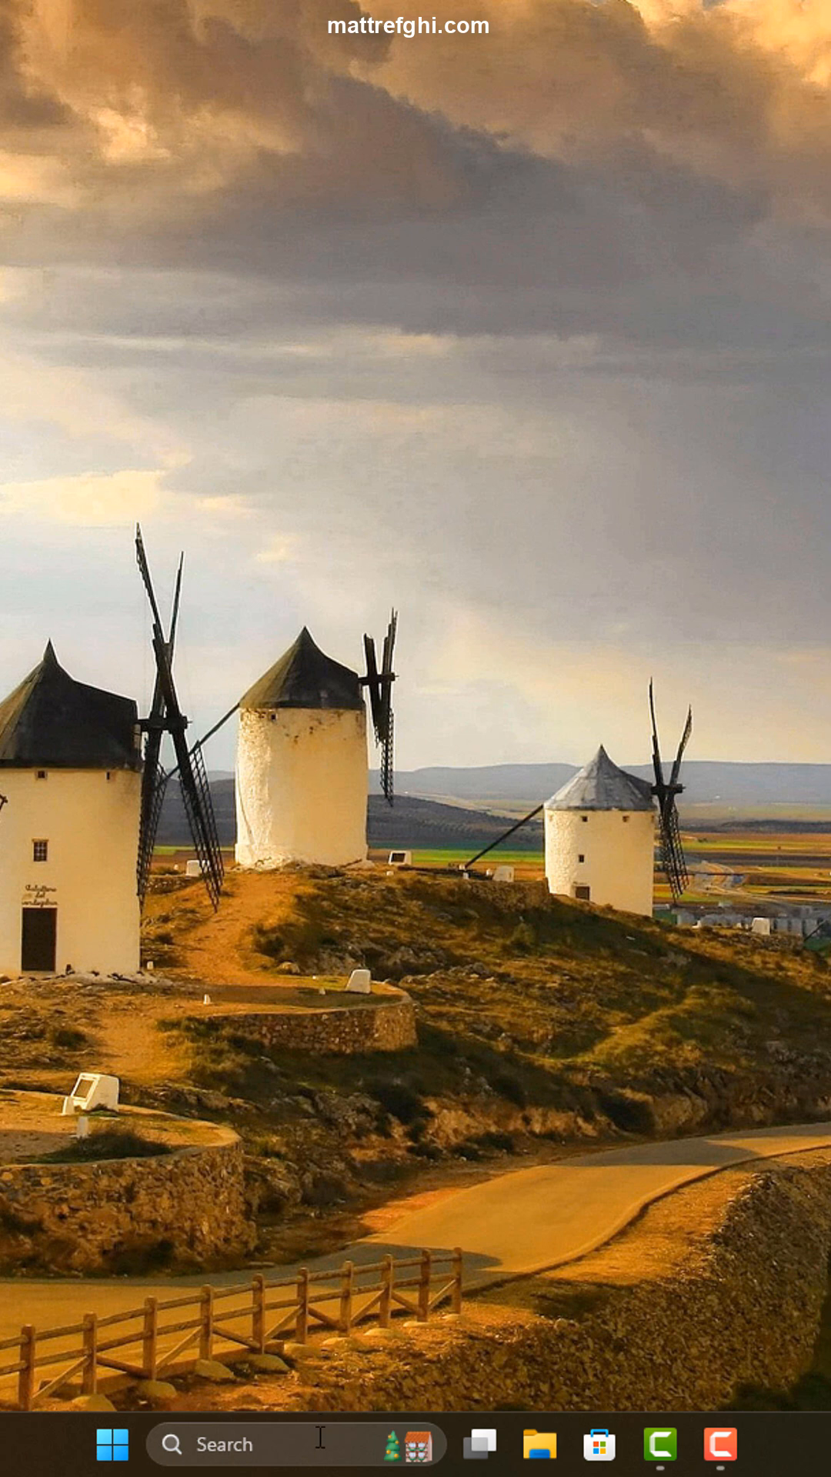
{"action": "mouse_move", "coordinate": [297, 1444]}
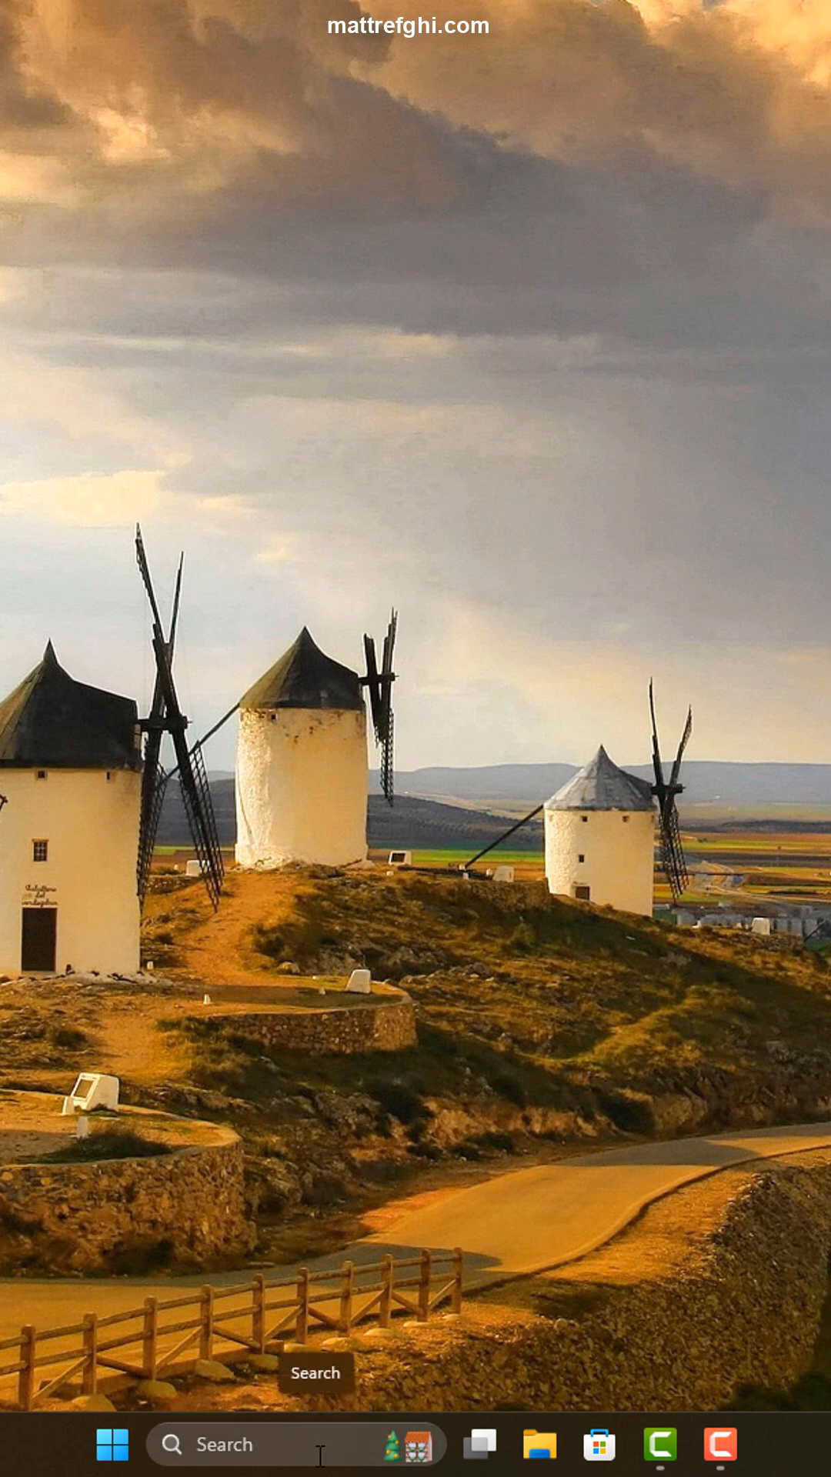